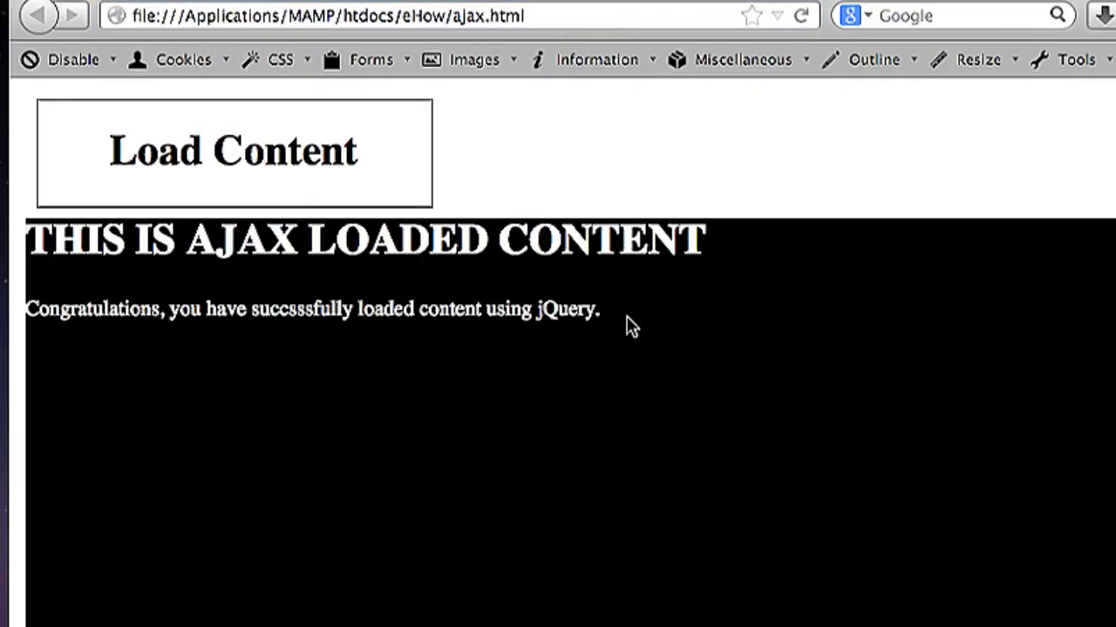
- Switch to the myScript.js file and bring the LOAD CONTENT USING AJAX section into view
drag(49, 243, 599, 311)
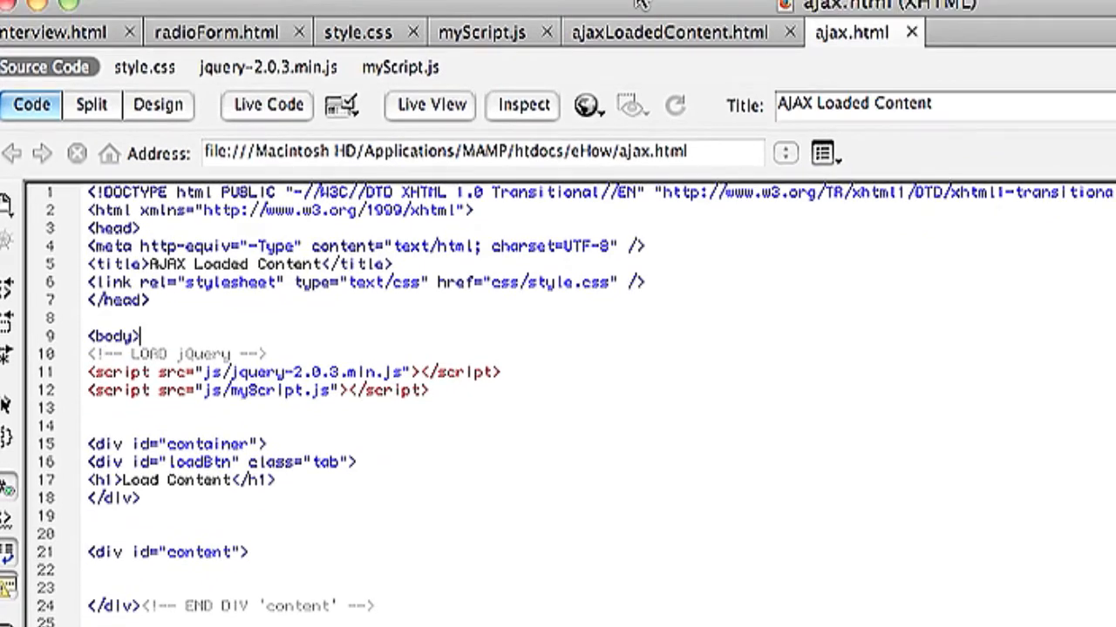
click(669, 31)
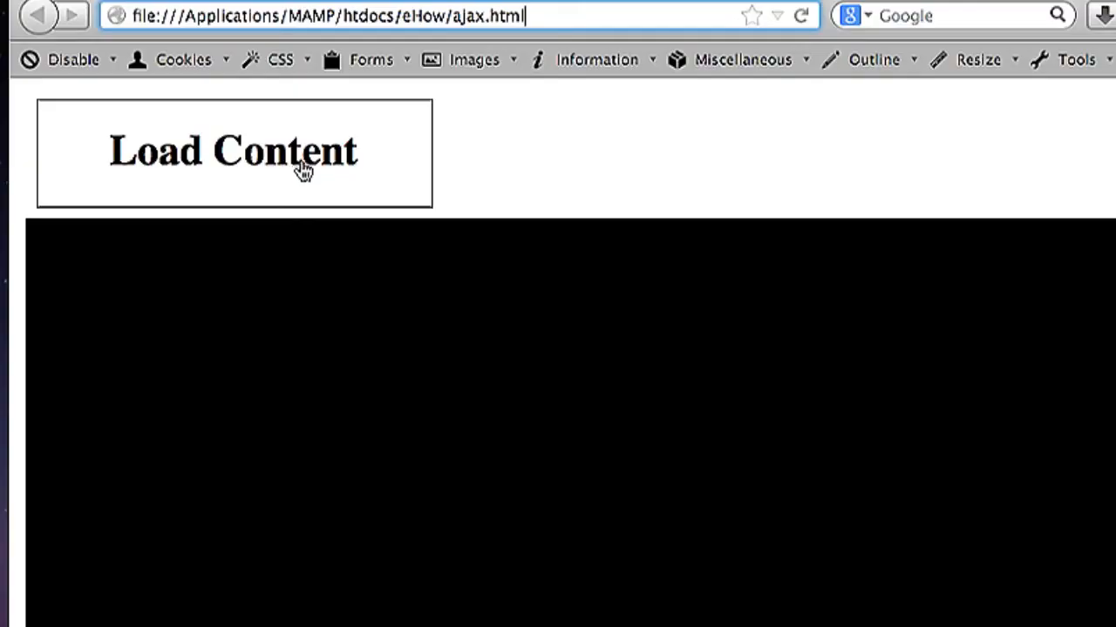
mouse_move(400, 159)
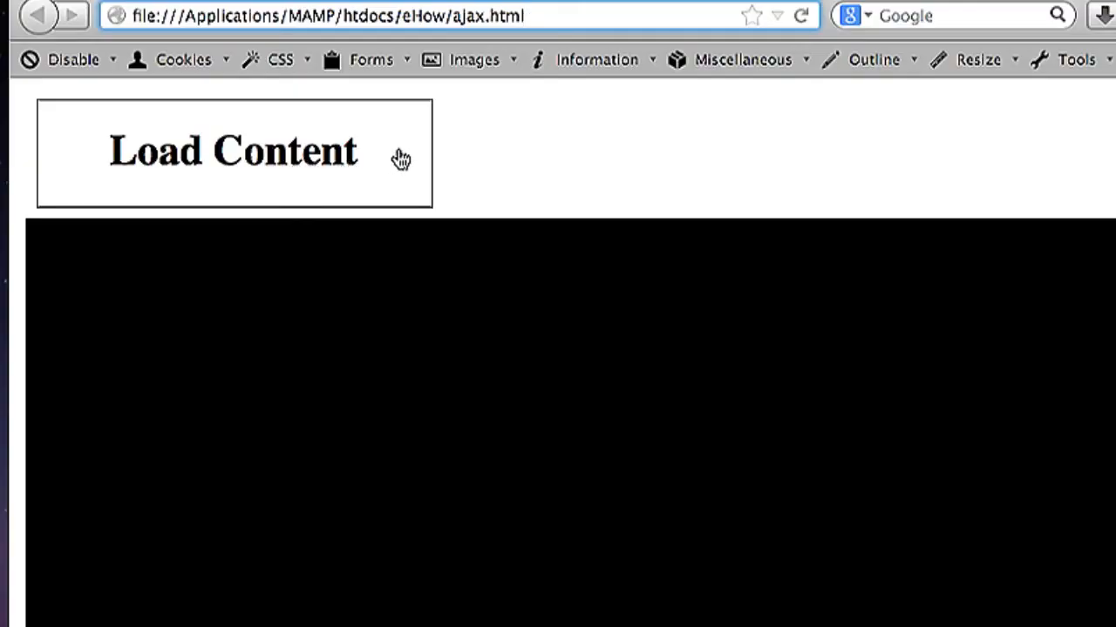
click(234, 150)
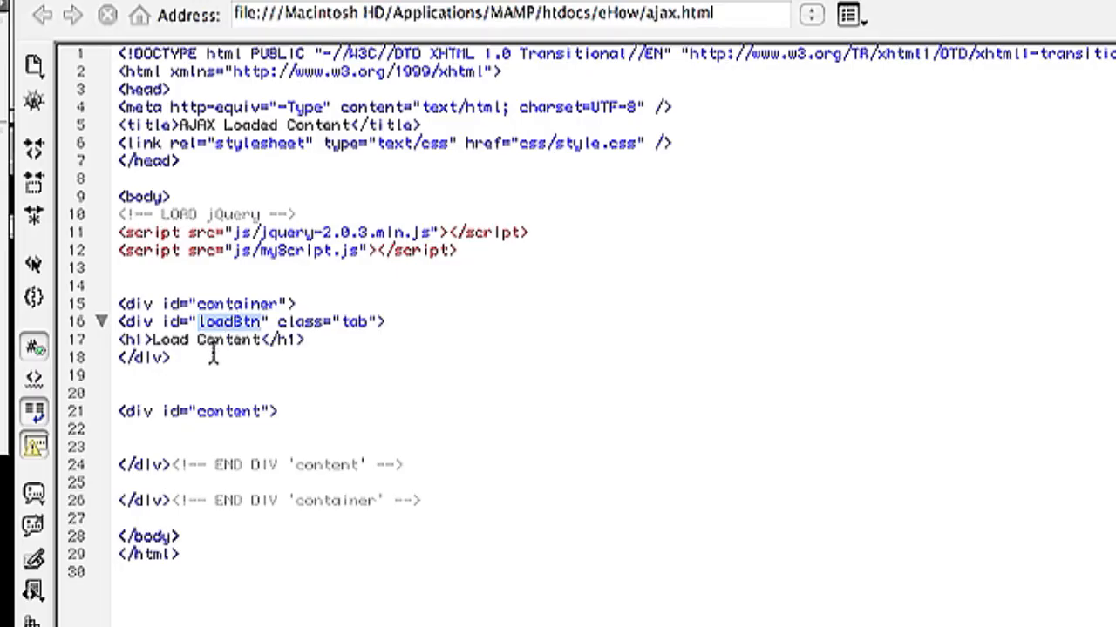
- Highlight the loadBtn and content ids and the ajaxLoadedContent.html file name in the load call
double_click(228, 412)
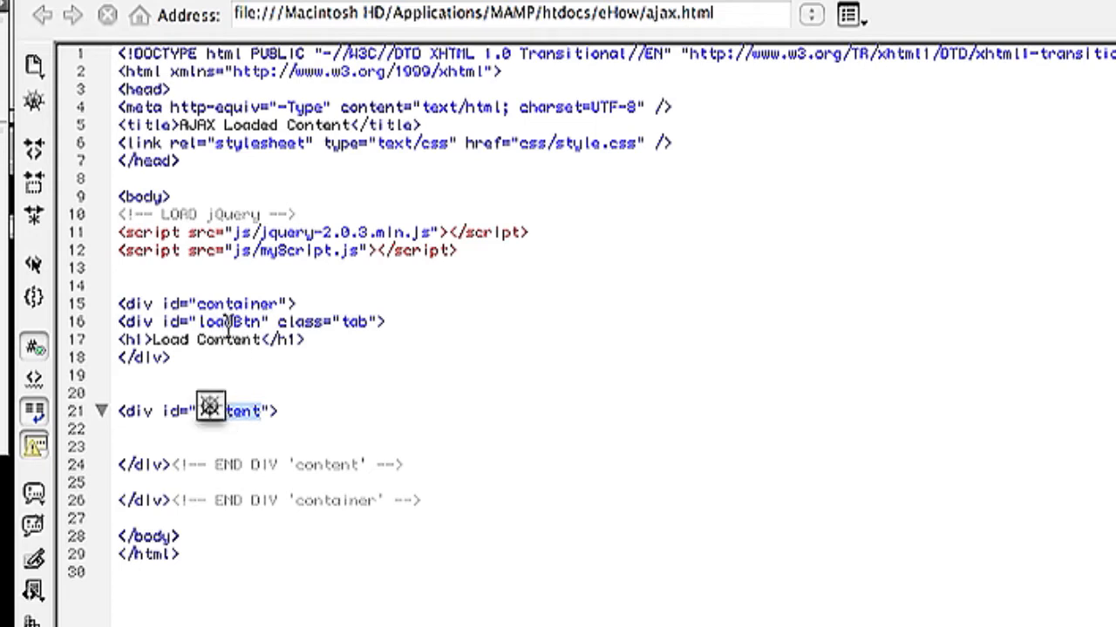
double_click(230, 321)
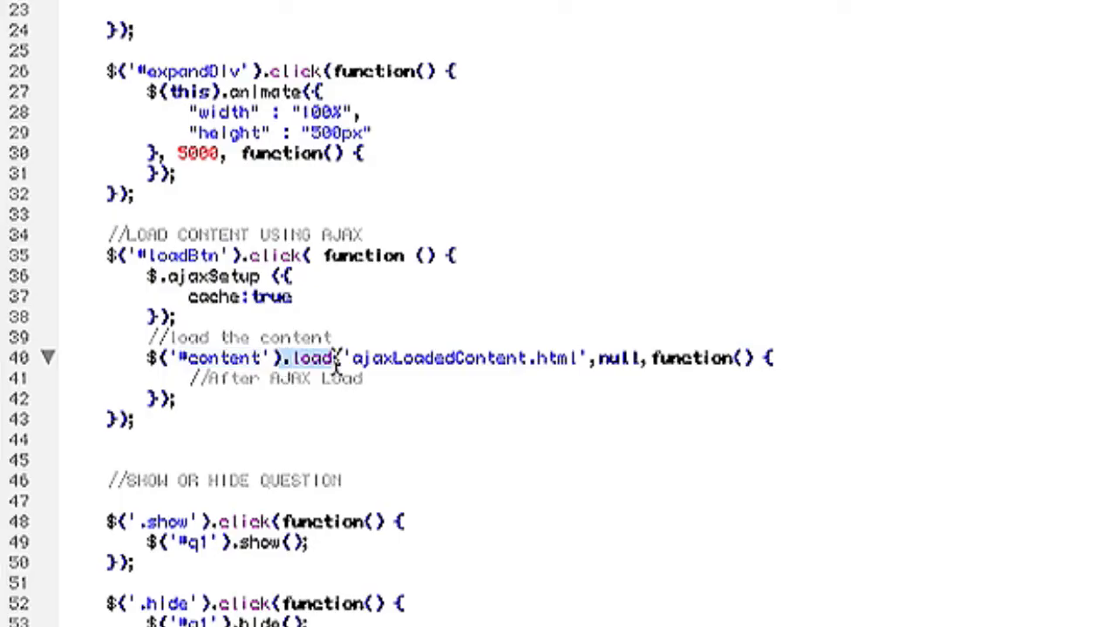
mouse_move(467, 370)
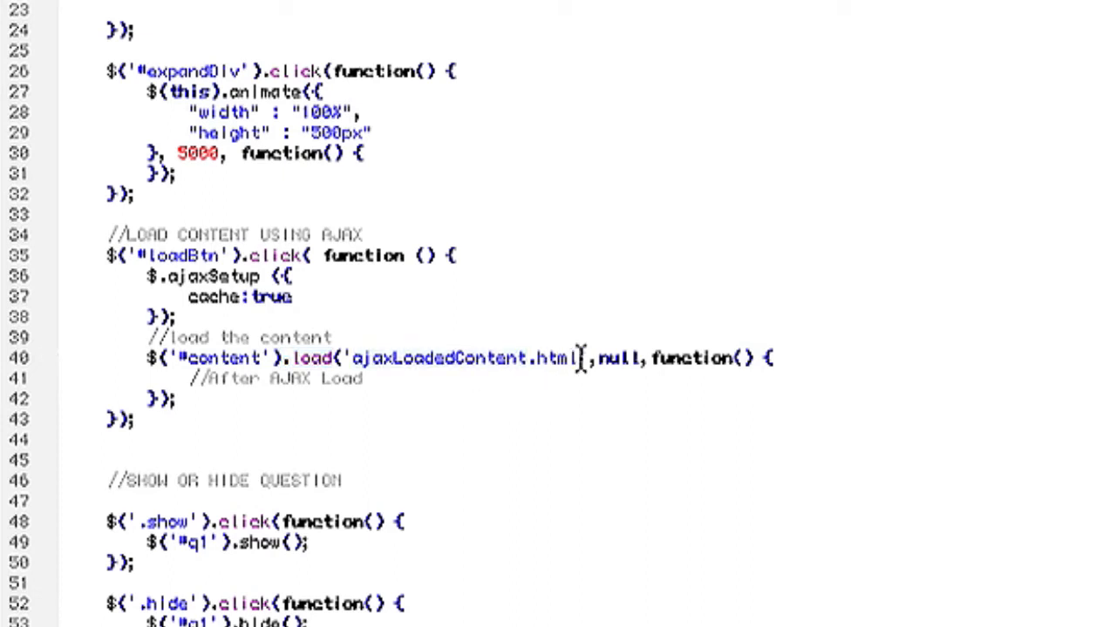
double_click(462, 359)
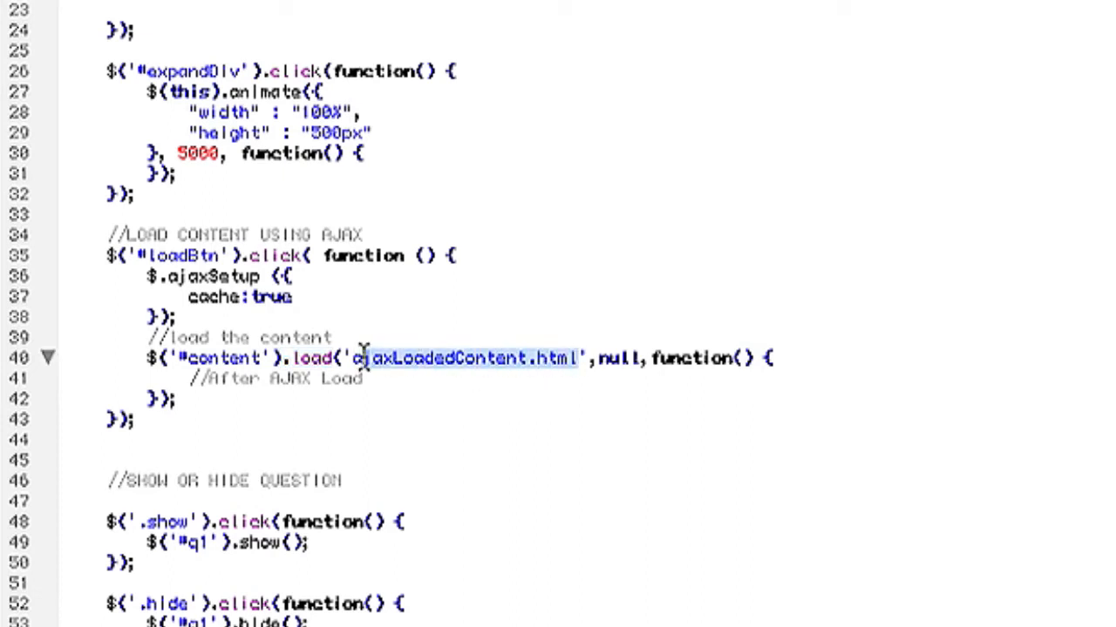